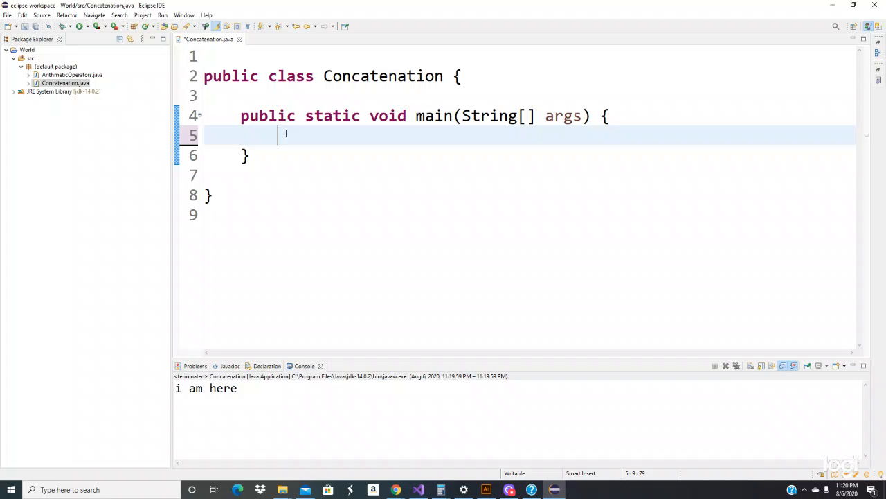
Declare int age = 25; as the first line of the main method
text(i)
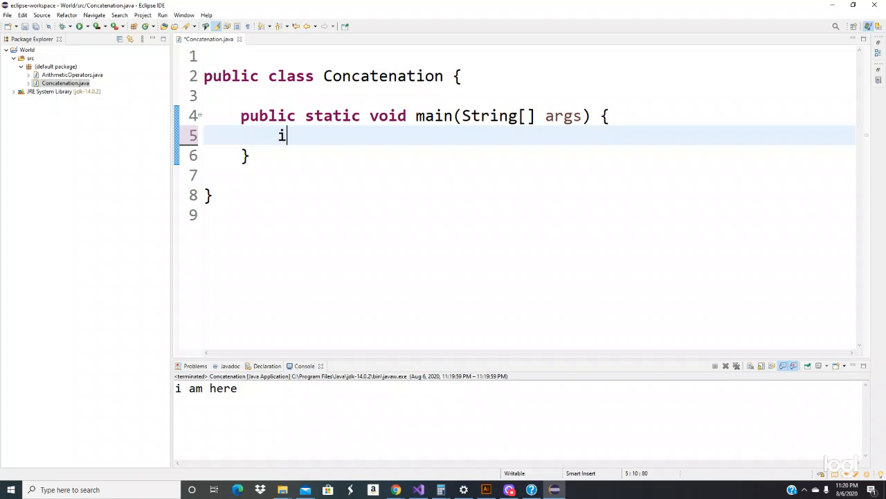
key(BackSpace)
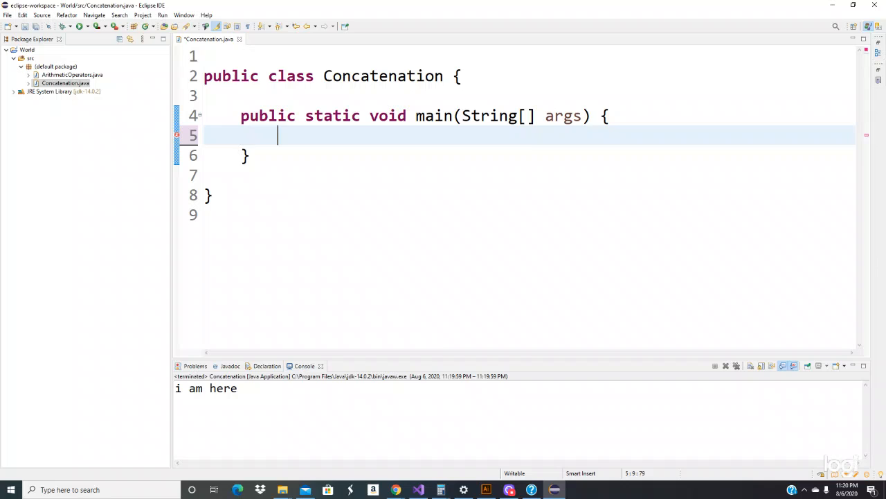
text(int)
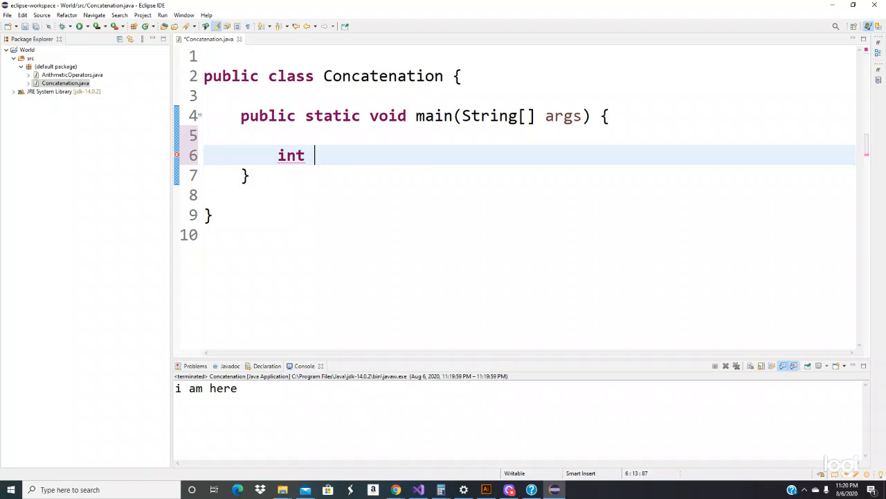
text(a)
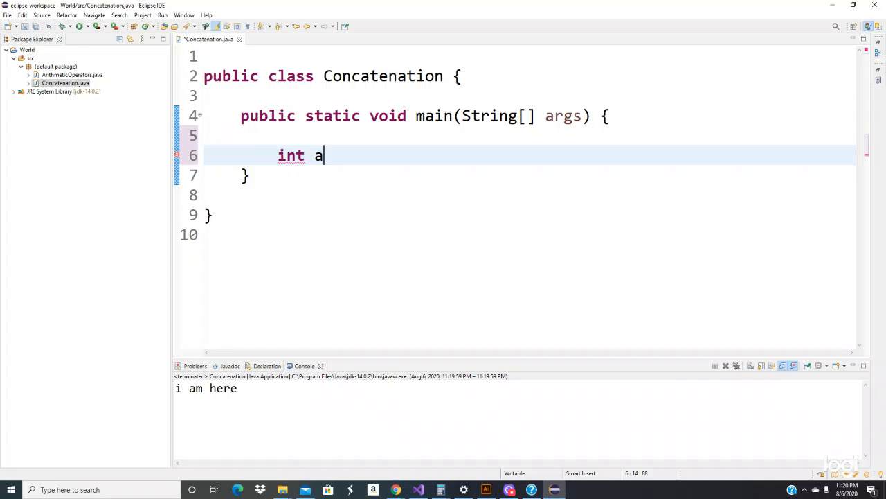
text(ge =)
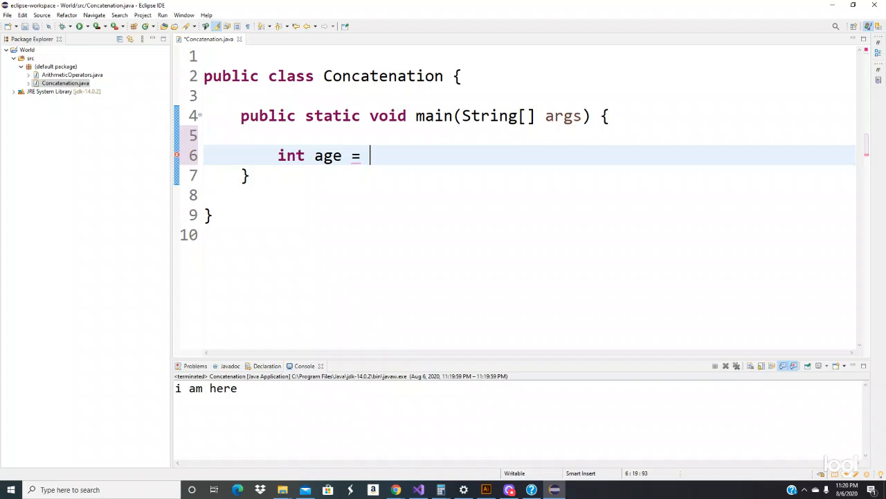
text(25)
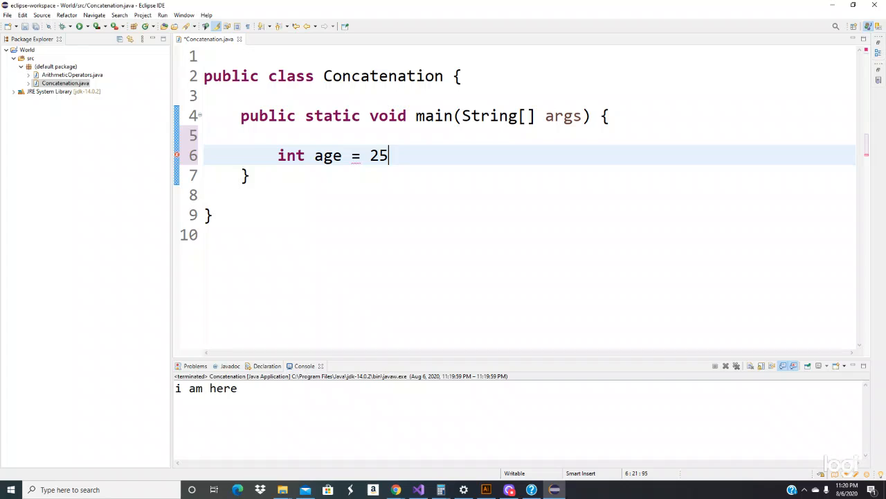
text(;\)
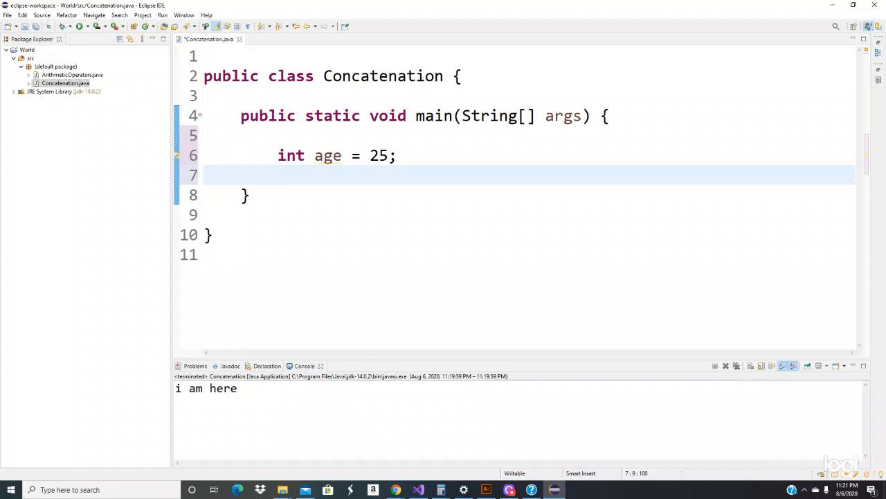
Declare String firstName = "Pastor"; below the age variable
text(Stri)
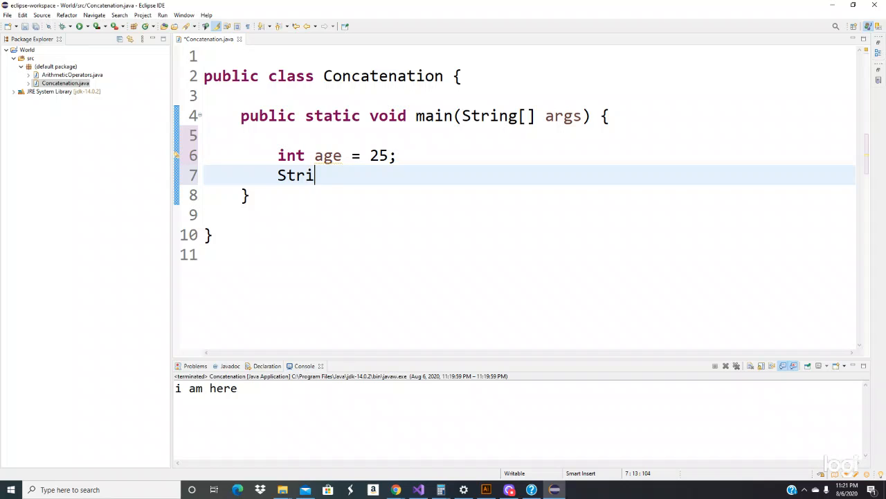
text(ng)
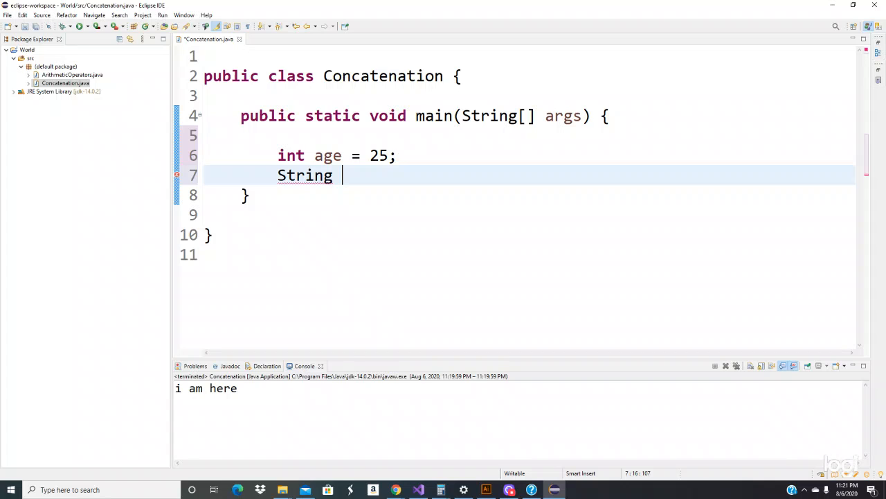
text(firstName =)
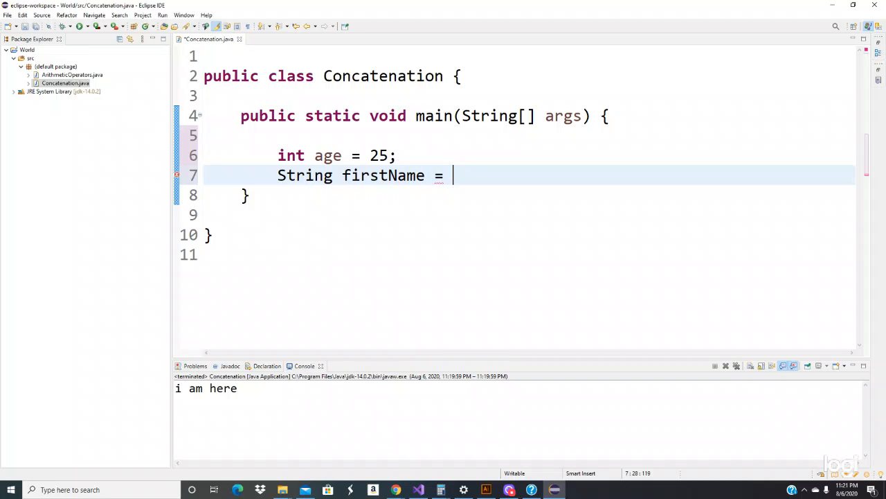
text("P)
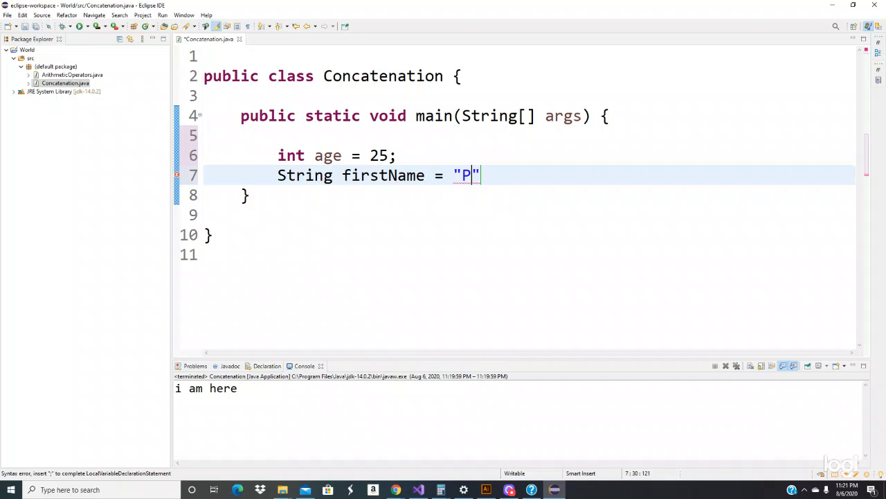
text(astor)
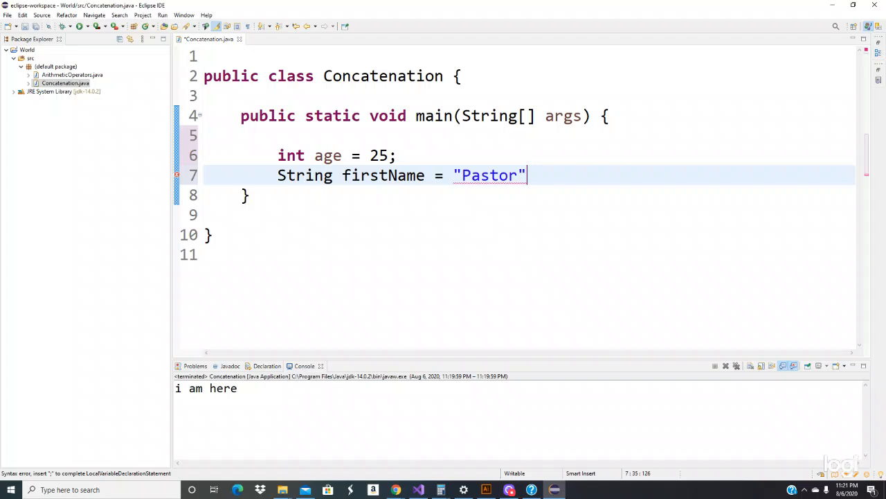
key(enter)
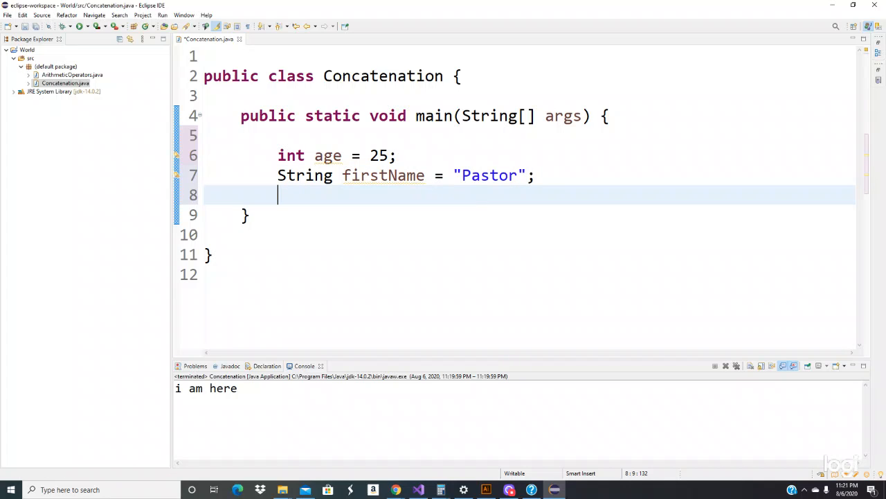
Declare String lastName = "Smith"; and start a fresh line below it
text(String)
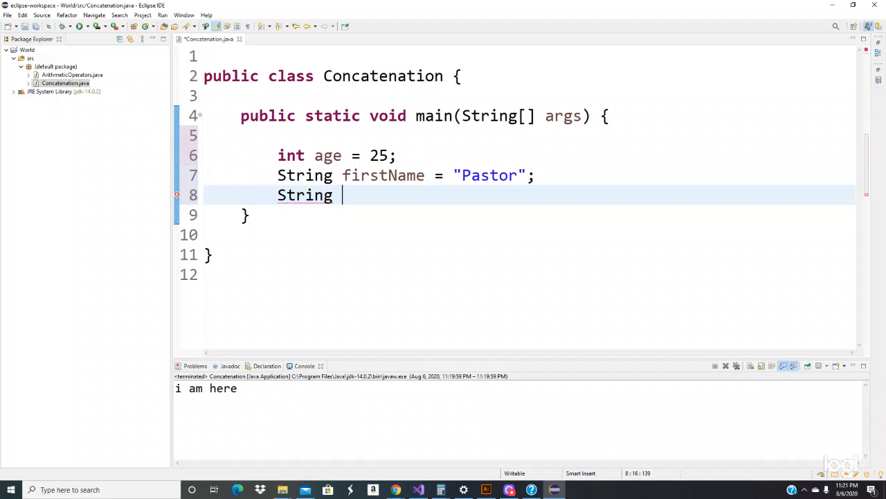
text(las)
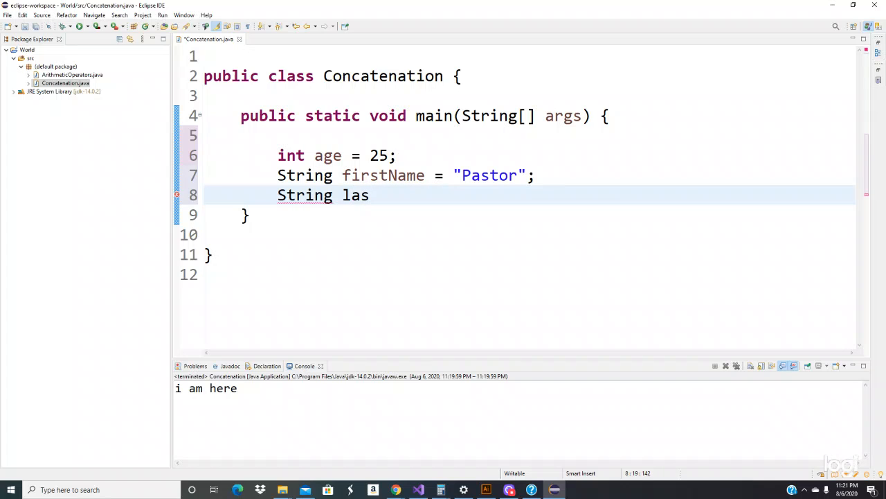
text(tNAM)
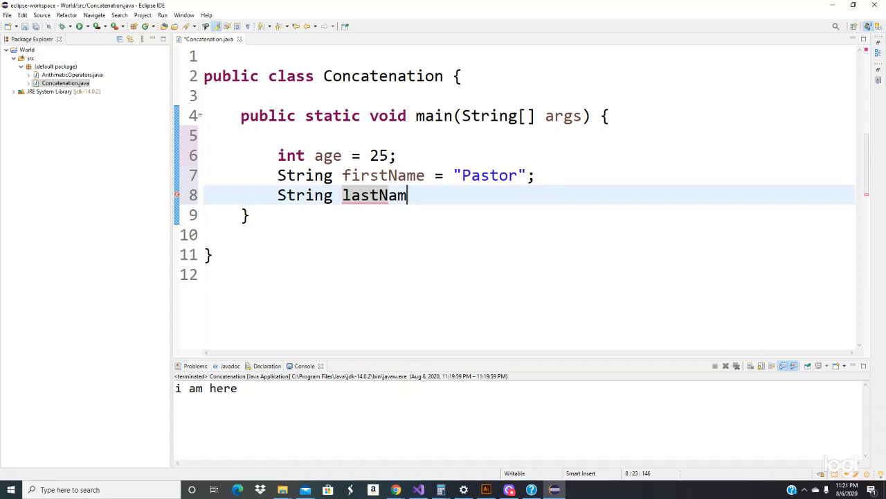
text(= "")
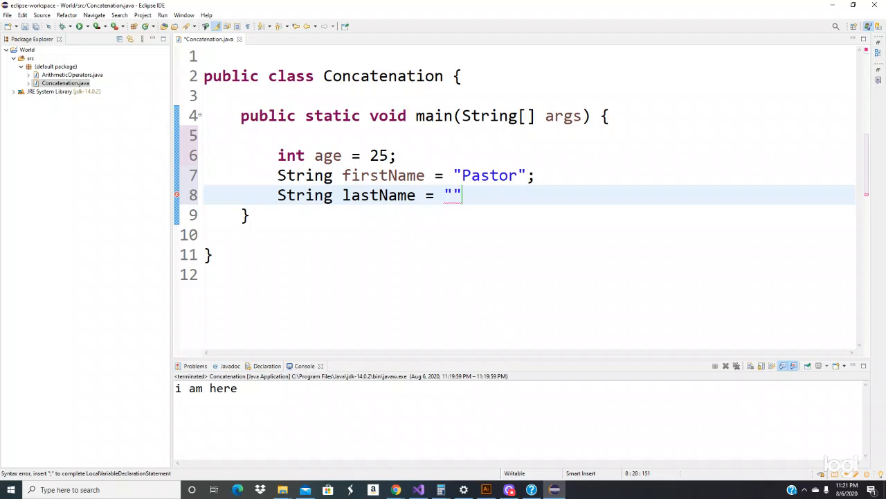
text(Smi)
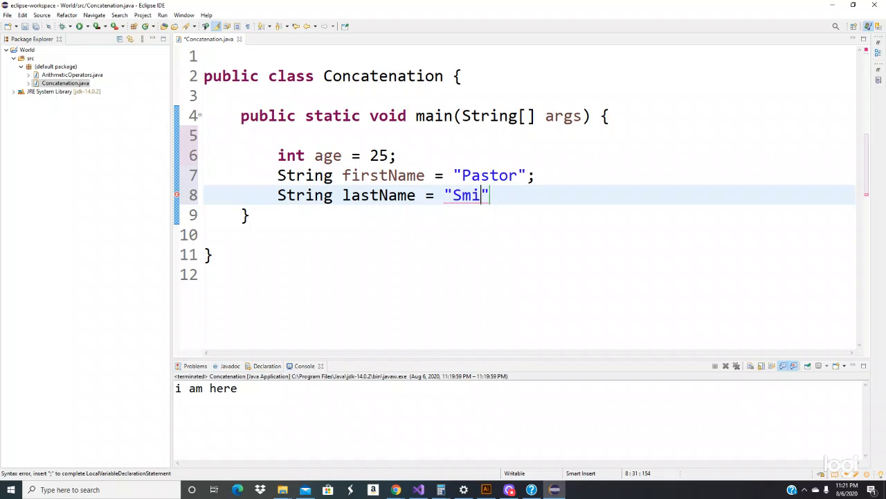
text(th)
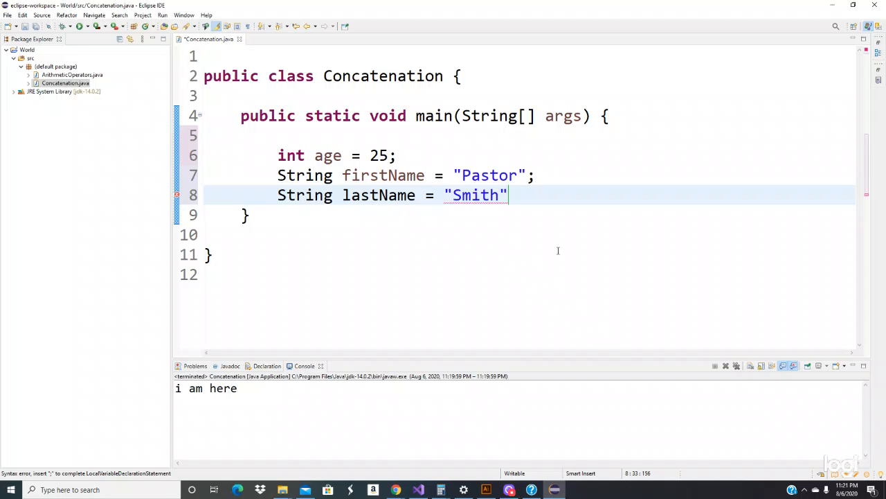
text(;)
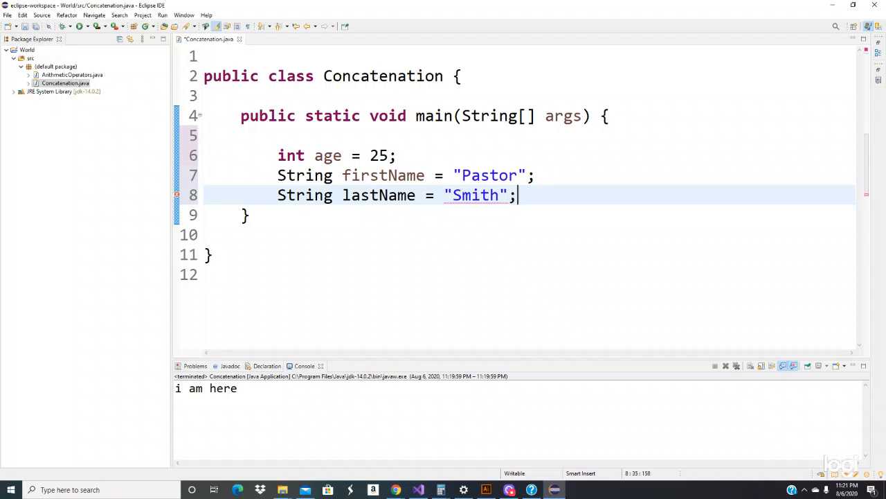
key(Enter)
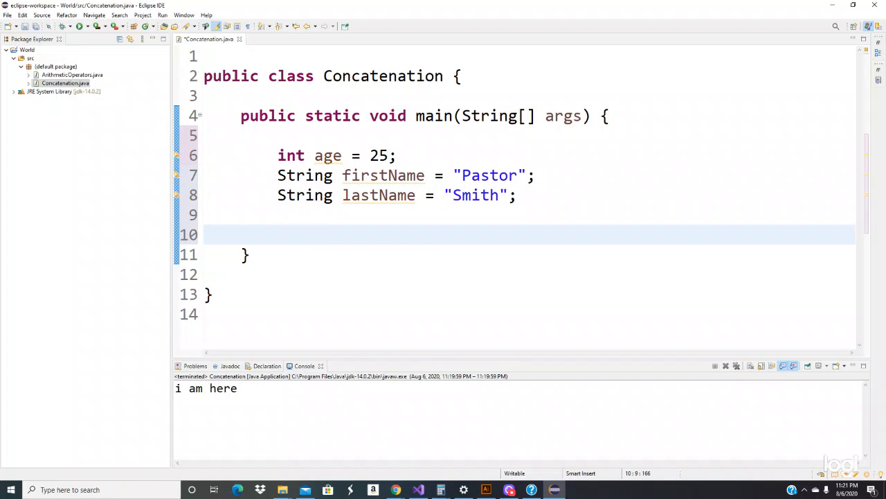
Write System.out.println() on line 10 with empty parentheses, removing the auto-inserted quotes
click(277, 234)
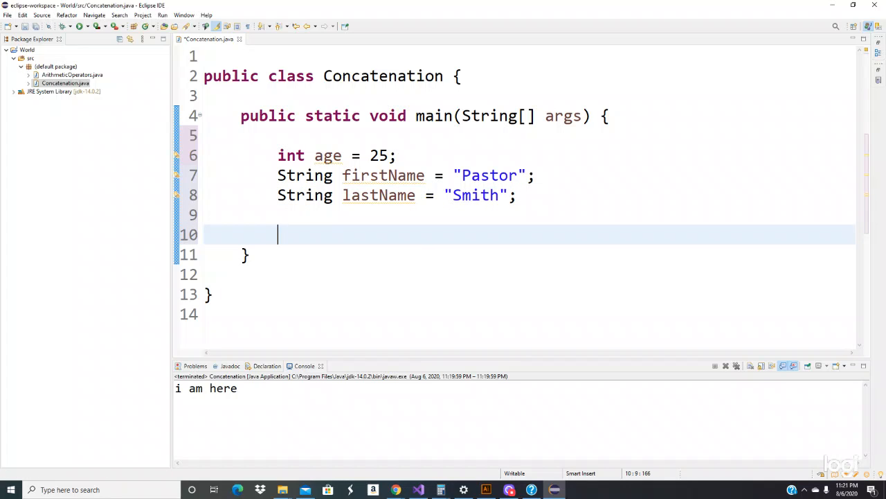
text(St)
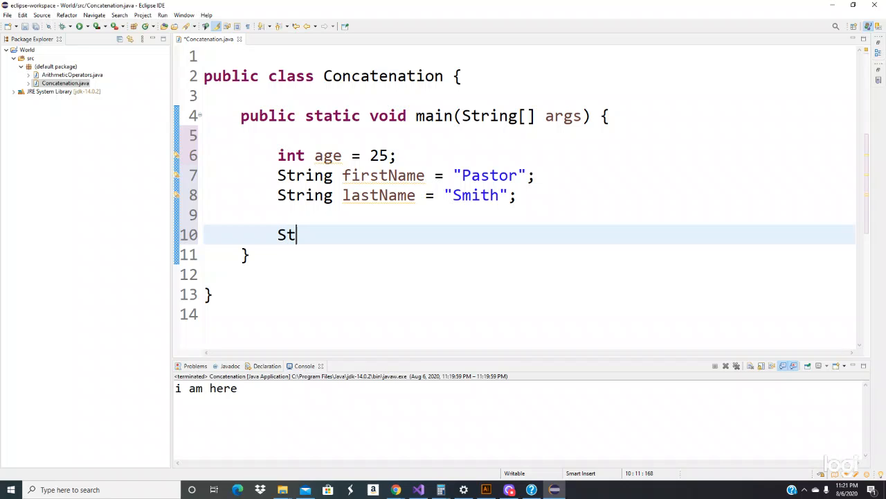
text(sytr)
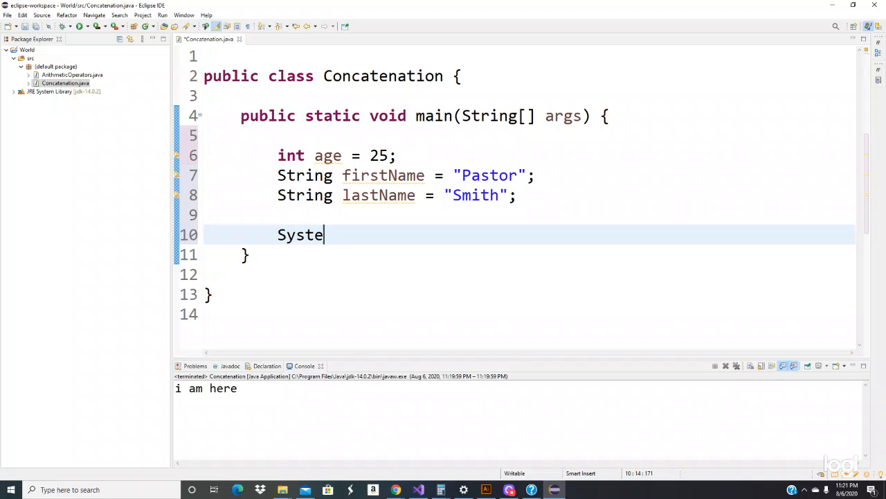
text(m.out)
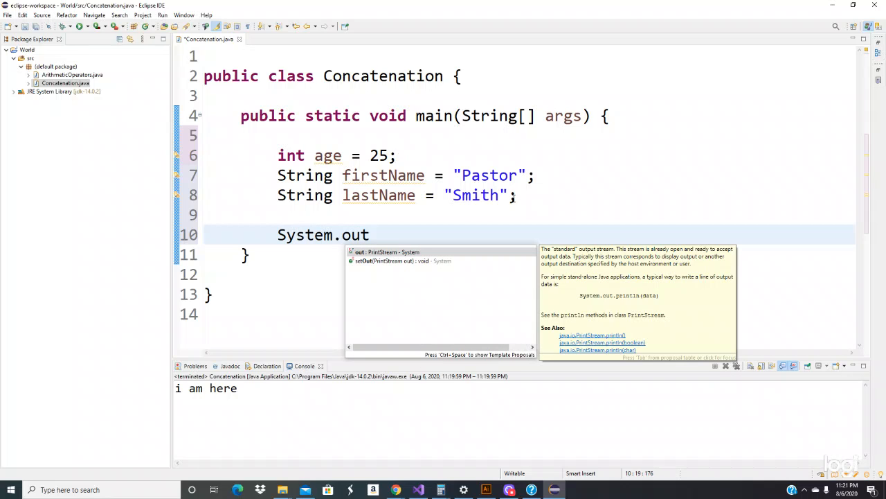
text(.print)
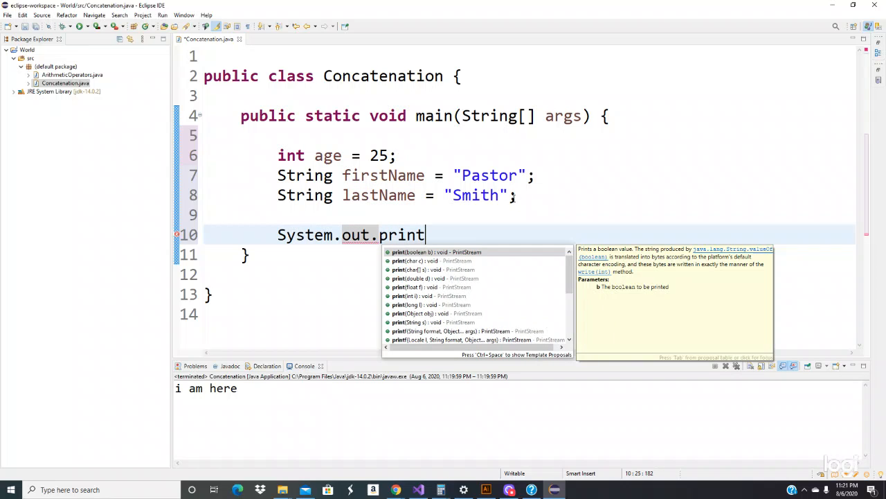
text(l)
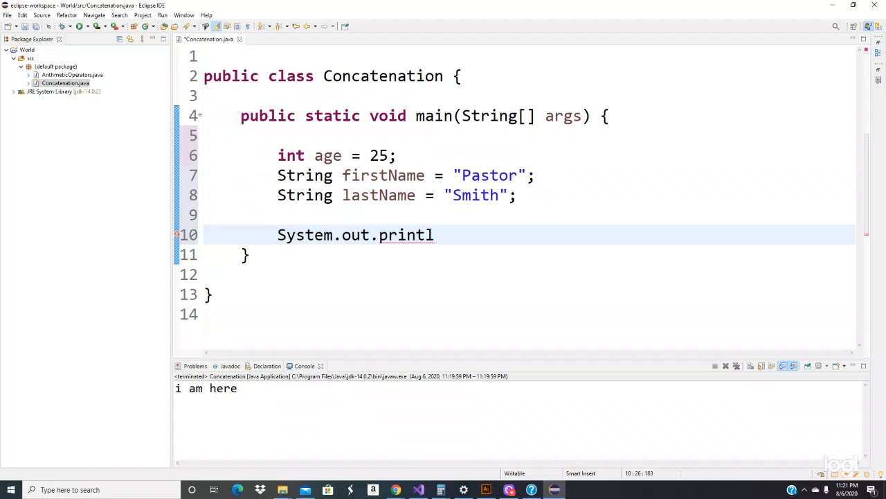
text(n())
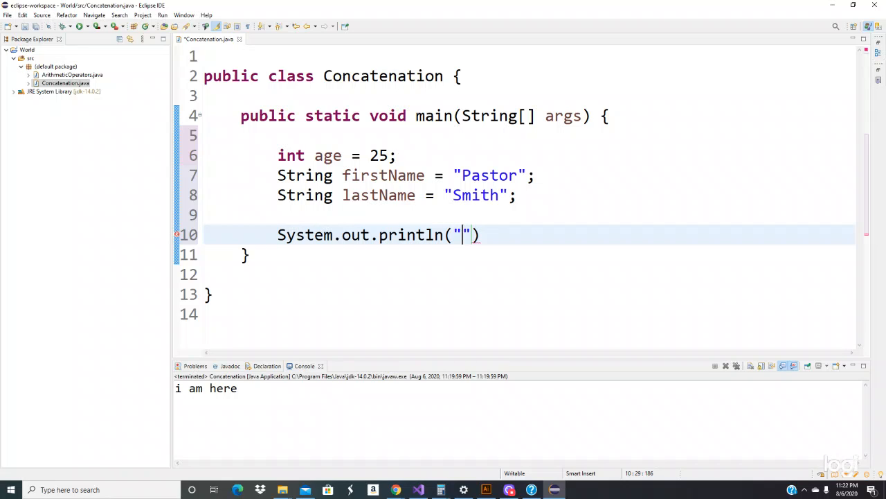
key(BackSpace)
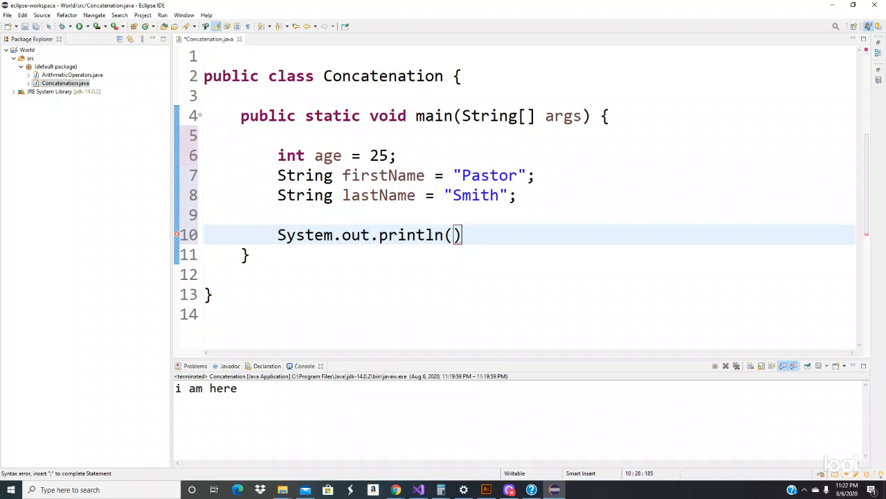
Fill the println parentheses with firstName lastName age, separated only by spaces
text(Fis)
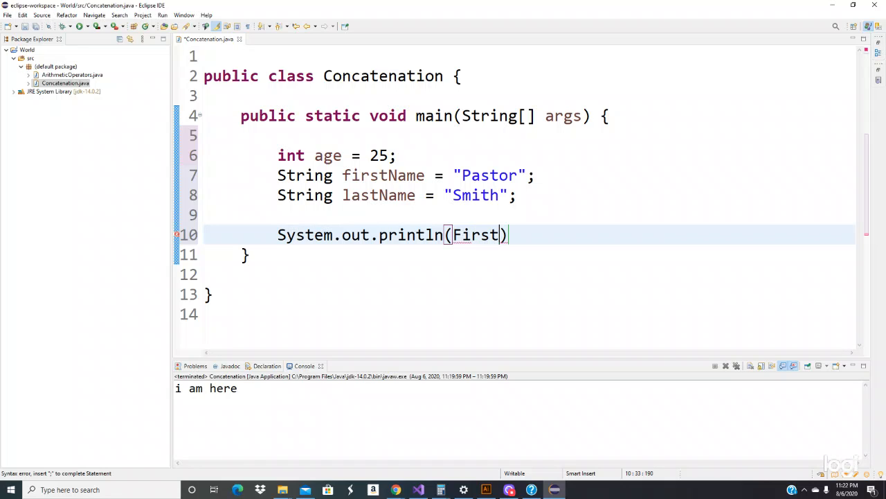
text(Nm)
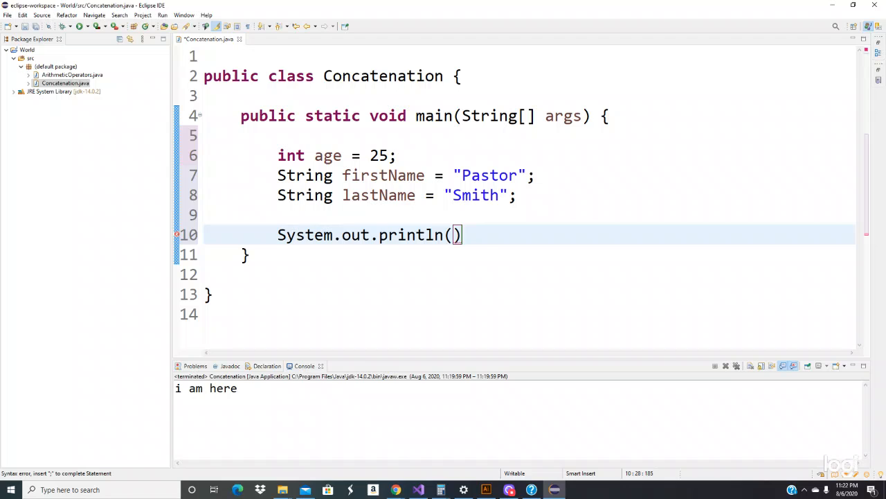
text(firstNa)
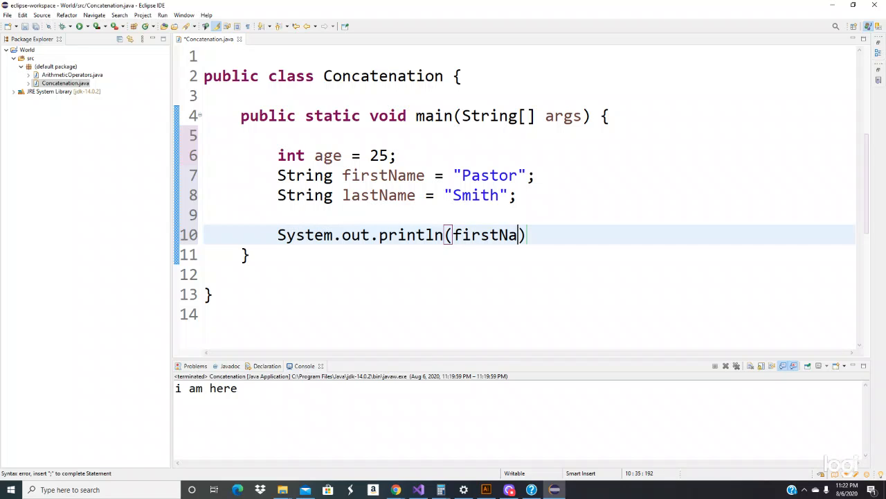
text(me)
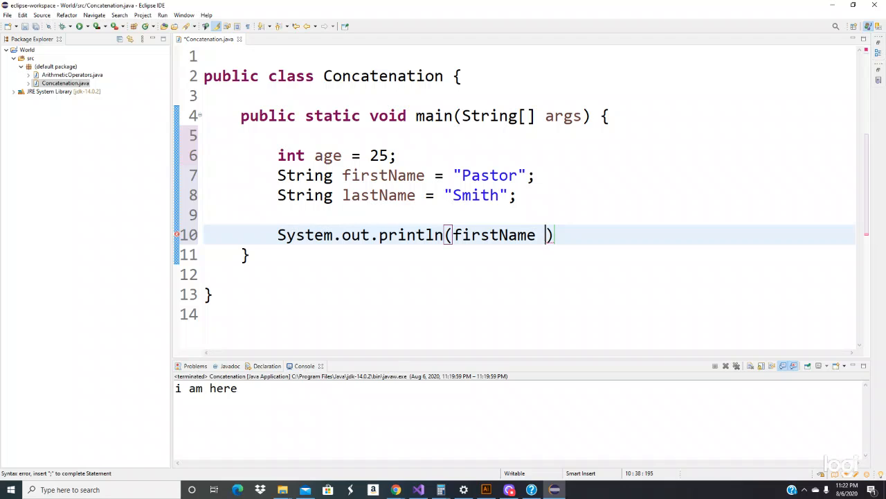
text(Las)
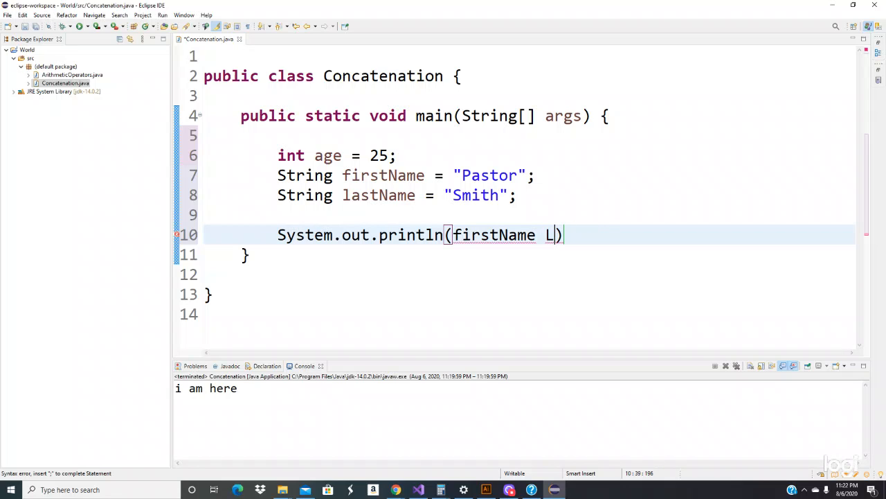
text(as)
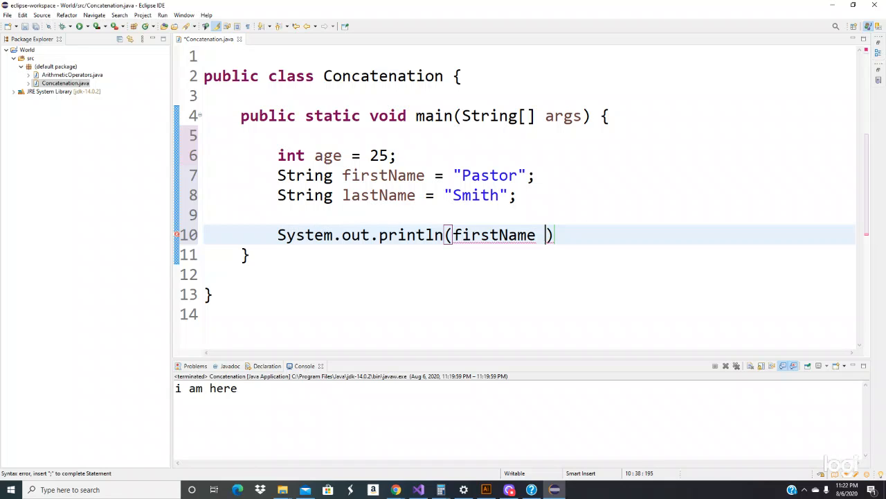
text(lastN)
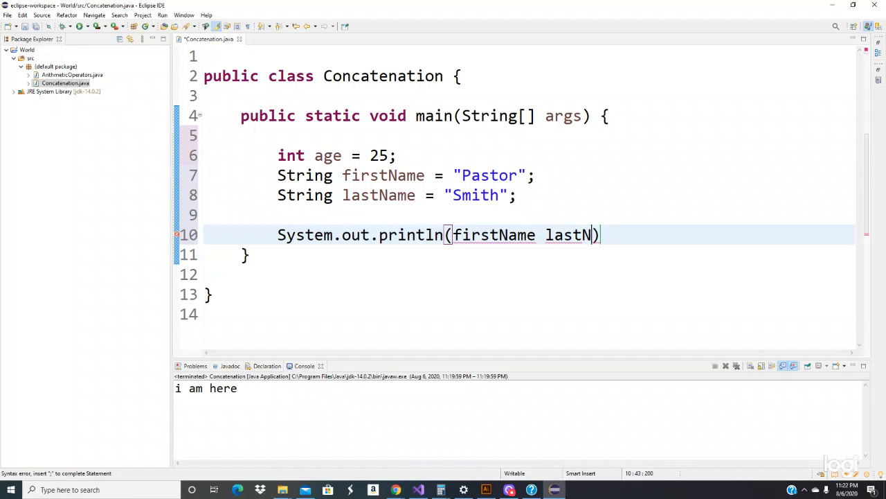
text(ame)
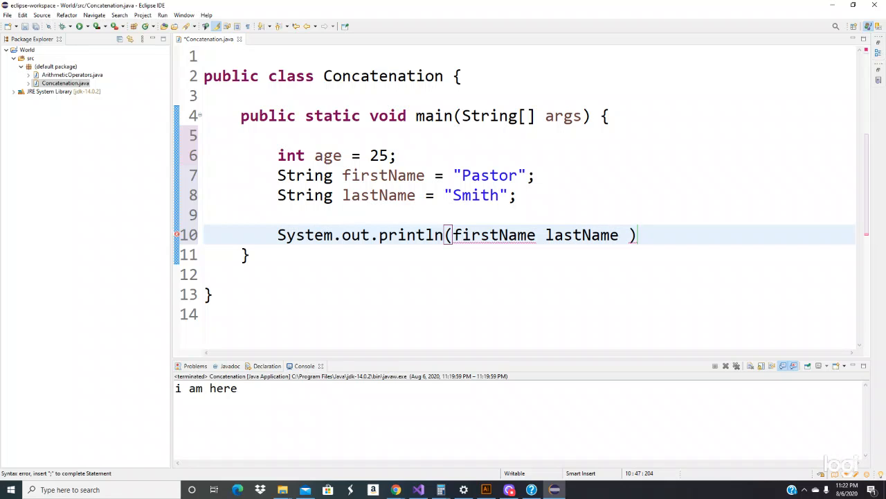
text(a)
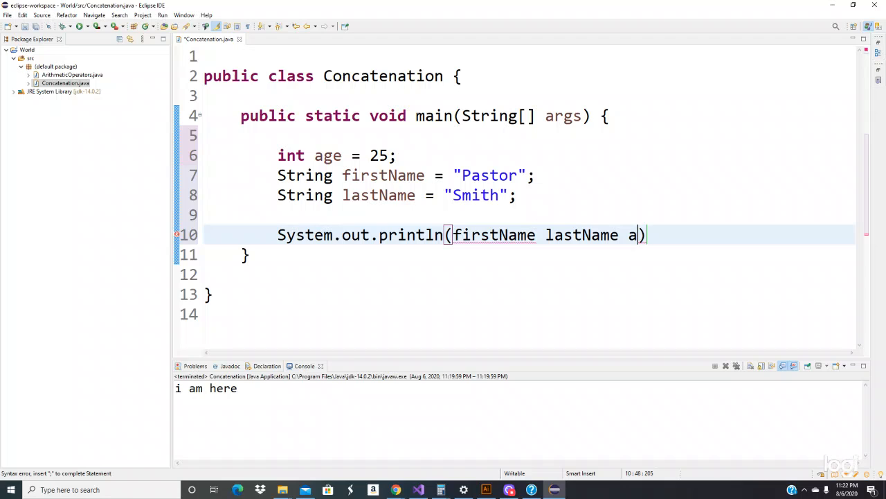
text(ge)
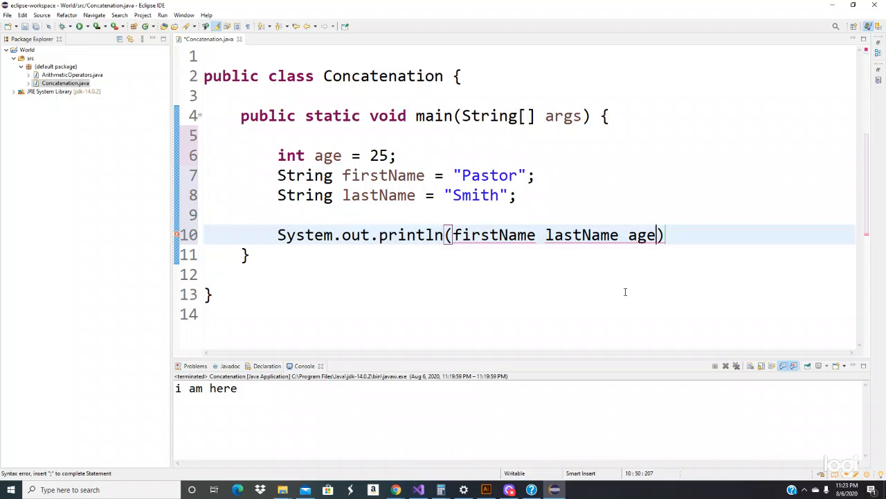
mouse_move(551, 255)
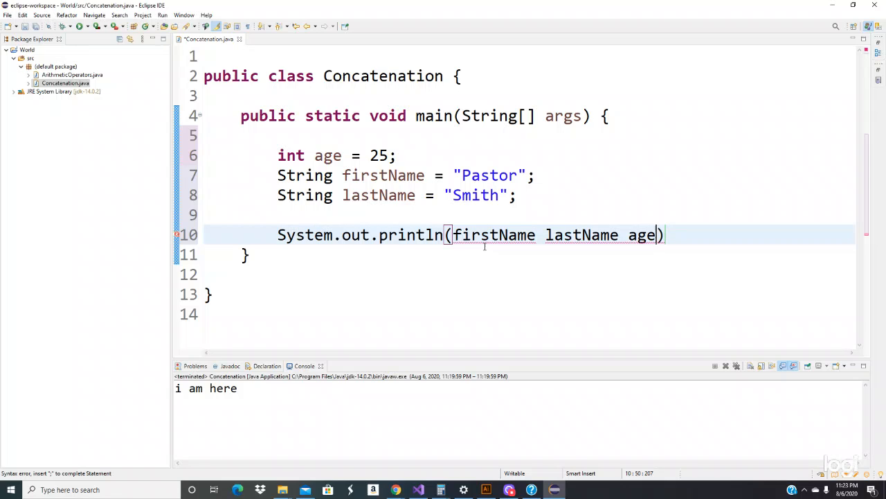
mouse_move(487, 247)
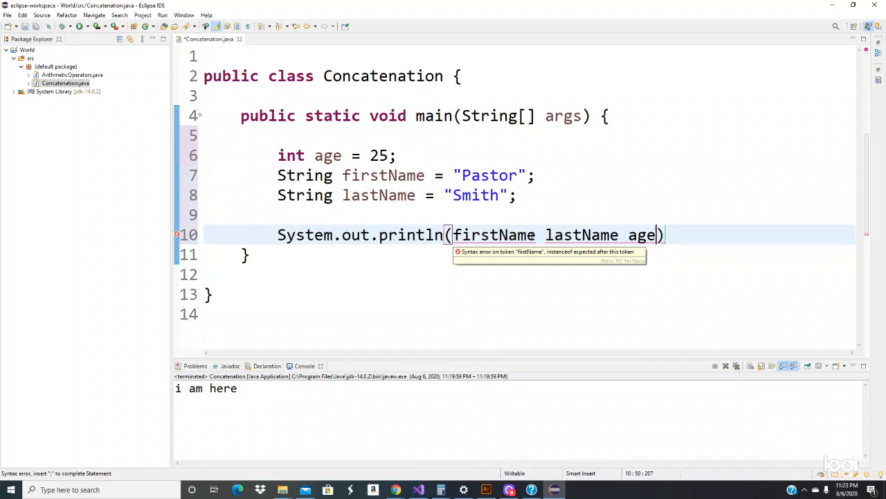
mouse_move(513, 191)
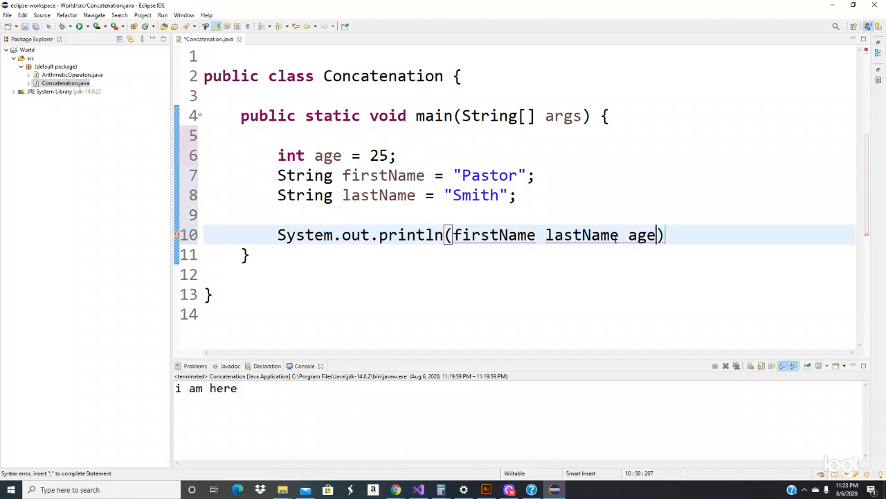
mouse_move(640, 235)
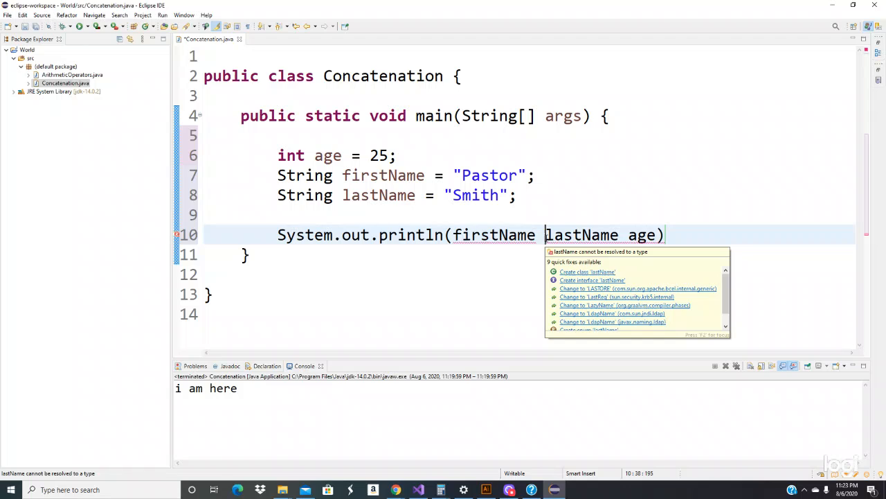
Insert + between firstName and lastName to begin the concatenation expression
click(517, 249)
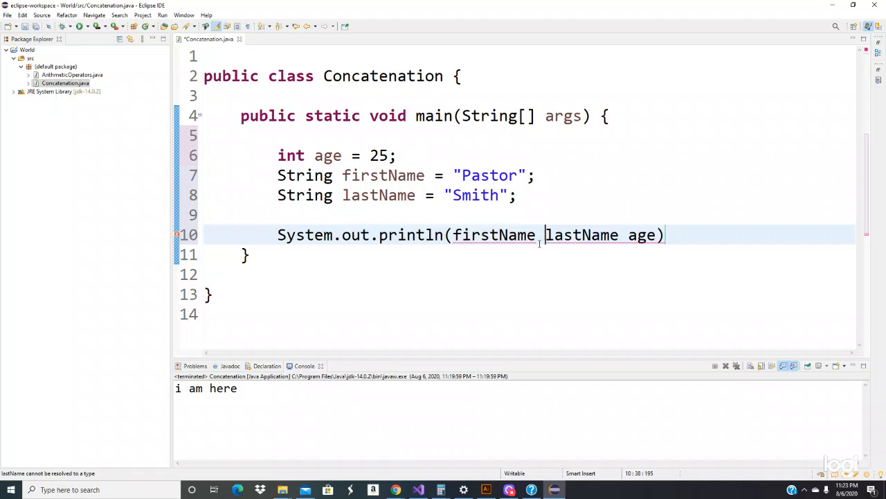
text(+)
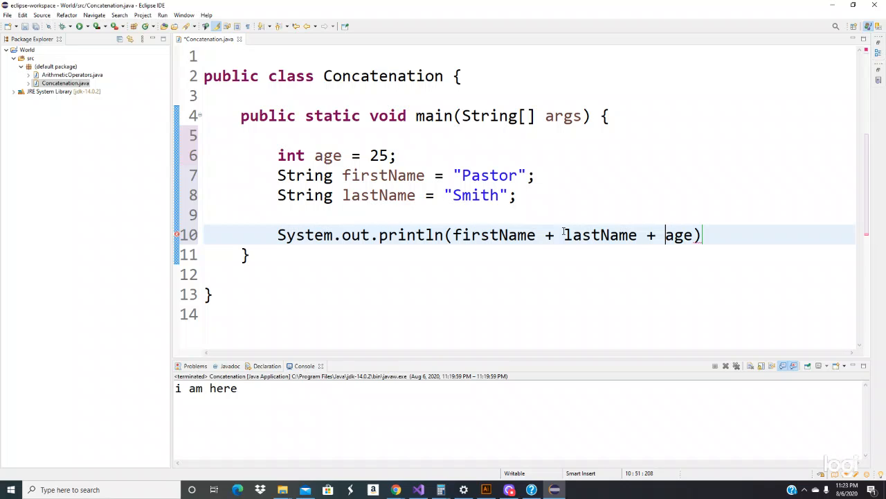
mouse_move(599, 235)
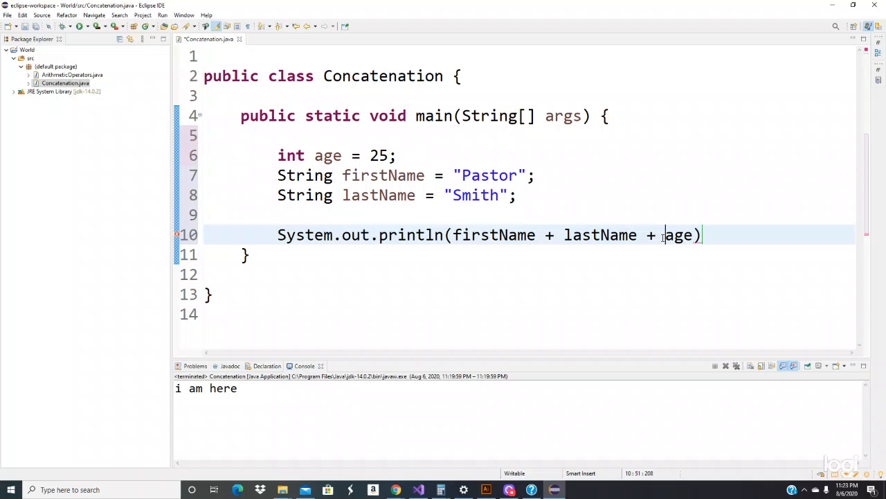
Extend the call to firstName + lastName + " is " + age + "years old"
text(")
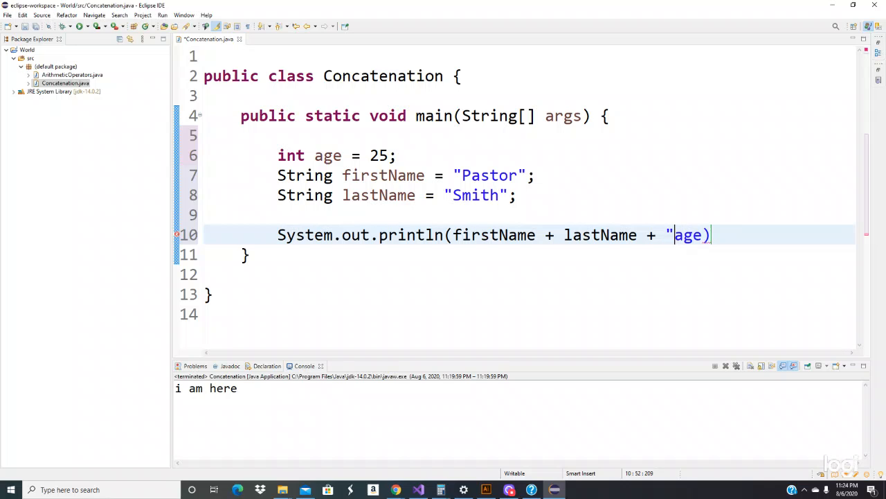
text(" +)
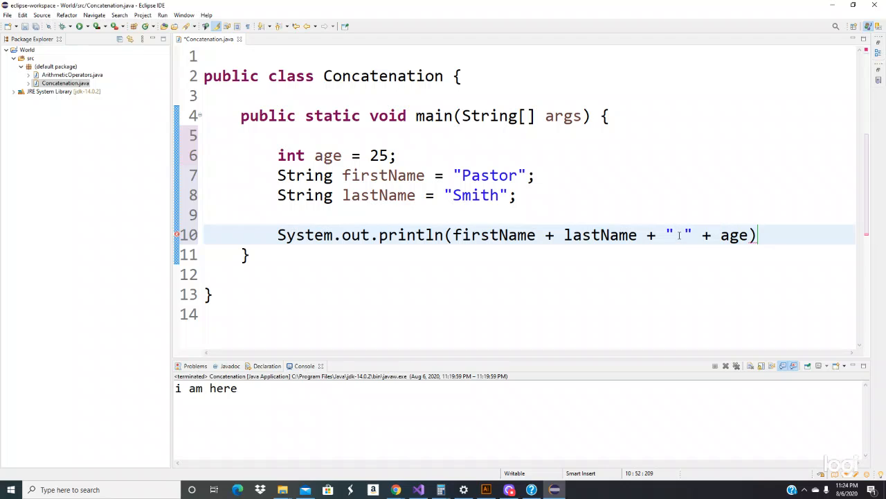
text(is)
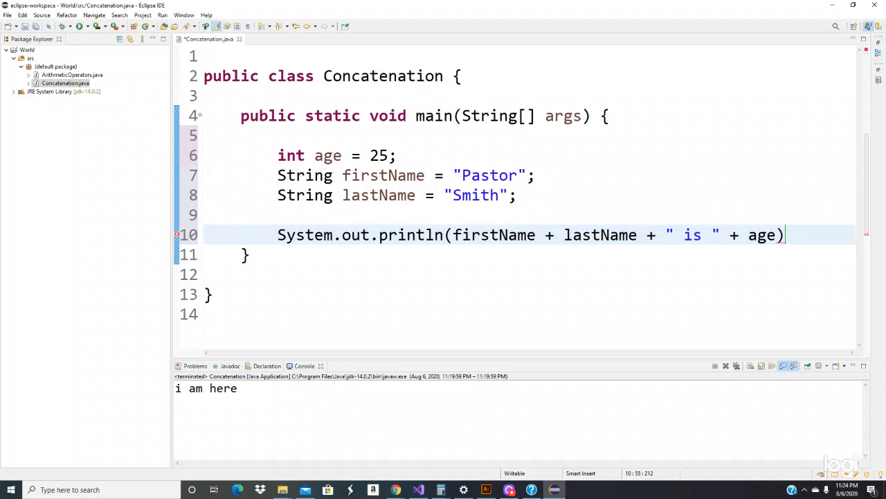
mouse_move(710, 279)
text( + )
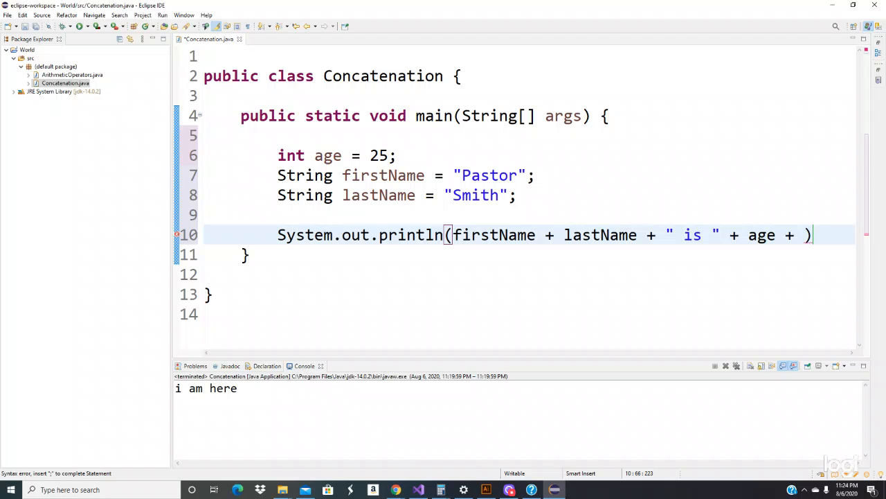
text("")
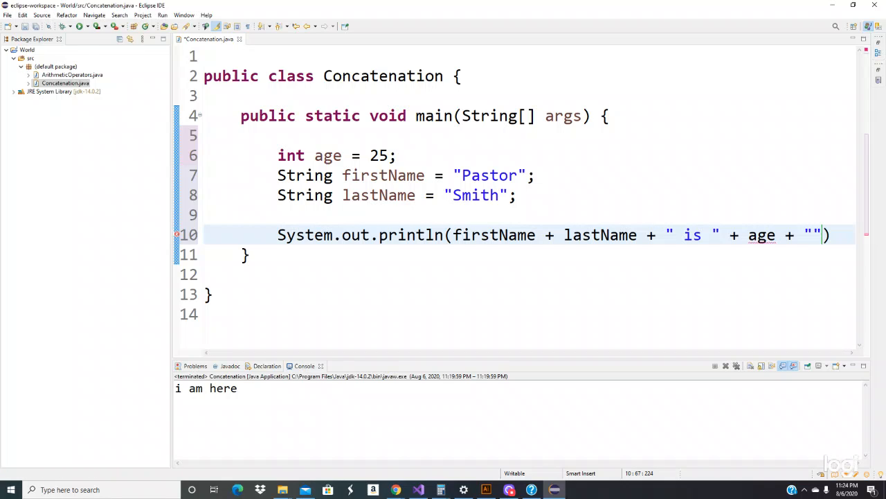
text(y)
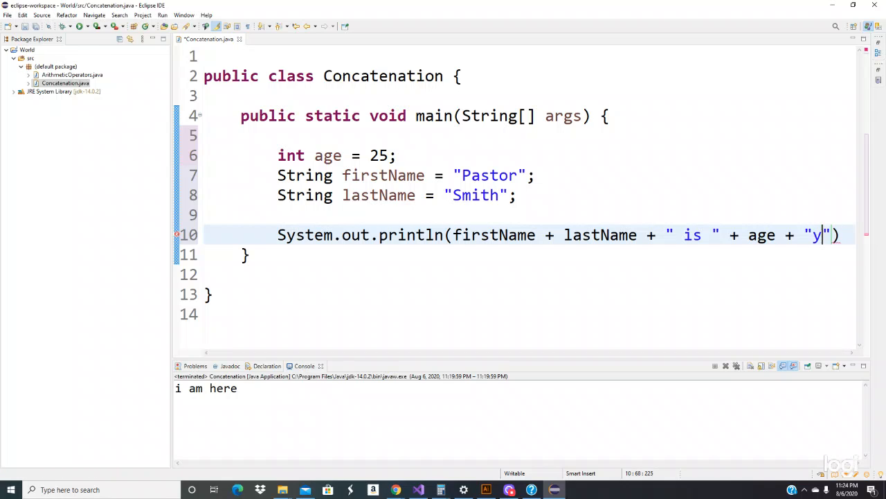
text(ears o)
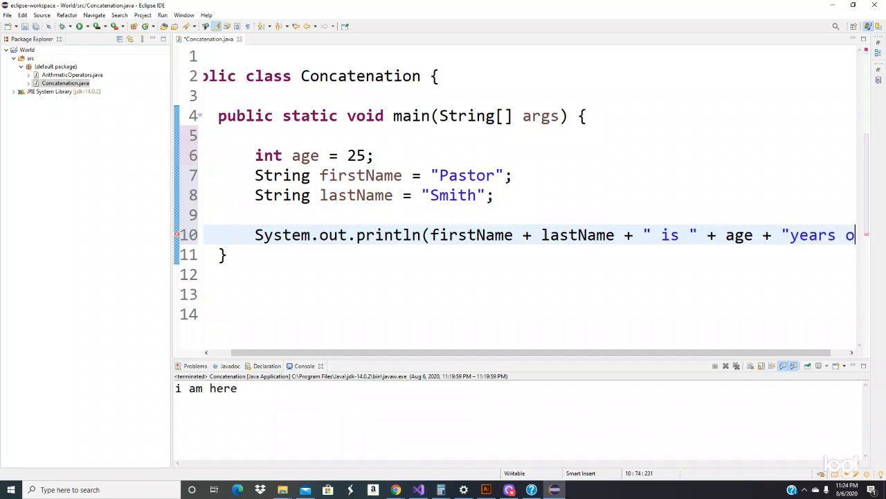
text(ld");)
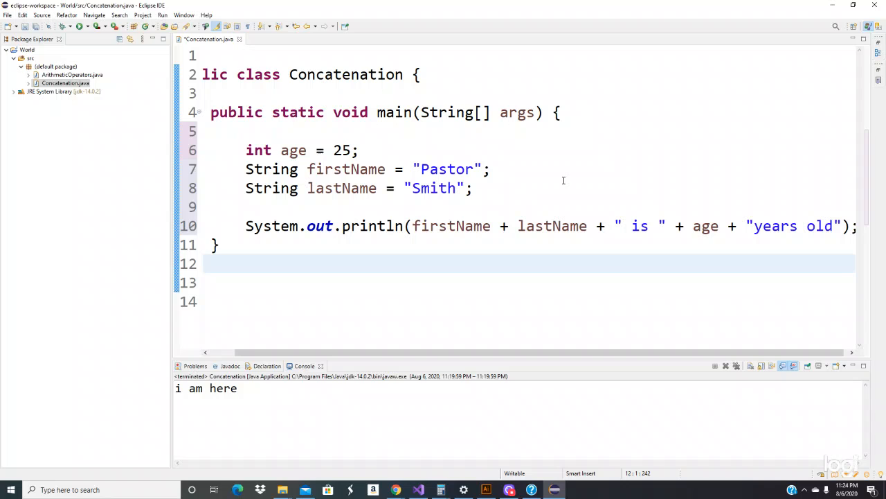
mouse_move(604, 196)
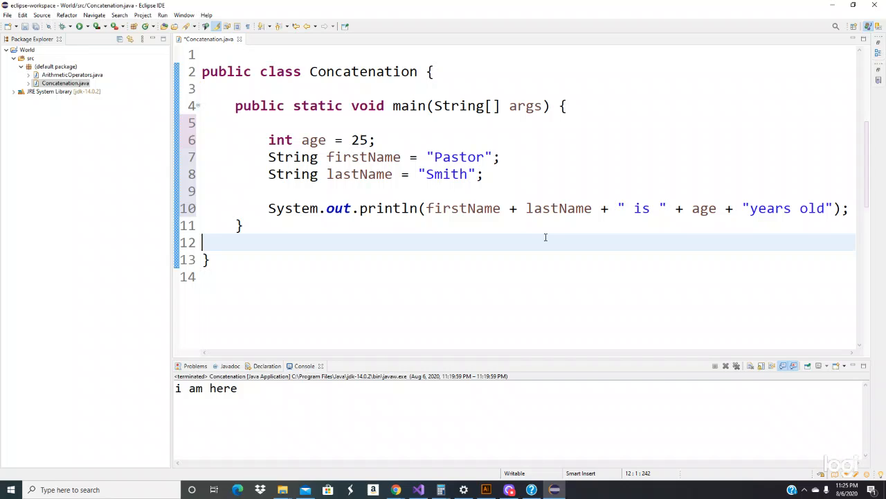
mouse_move(494, 216)
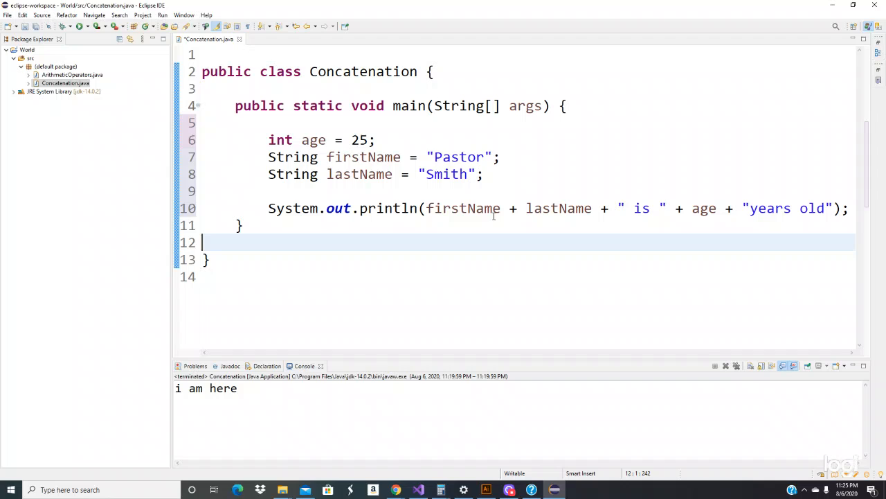
mouse_move(640, 219)
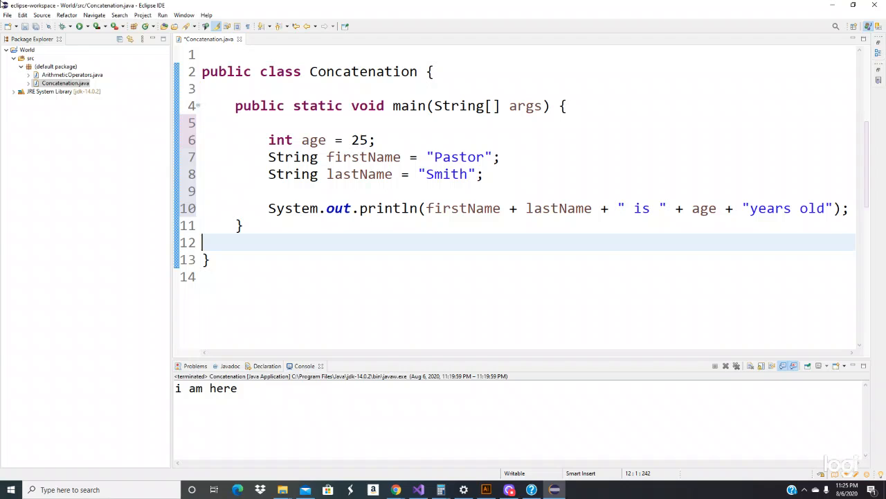
mouse_move(547, 169)
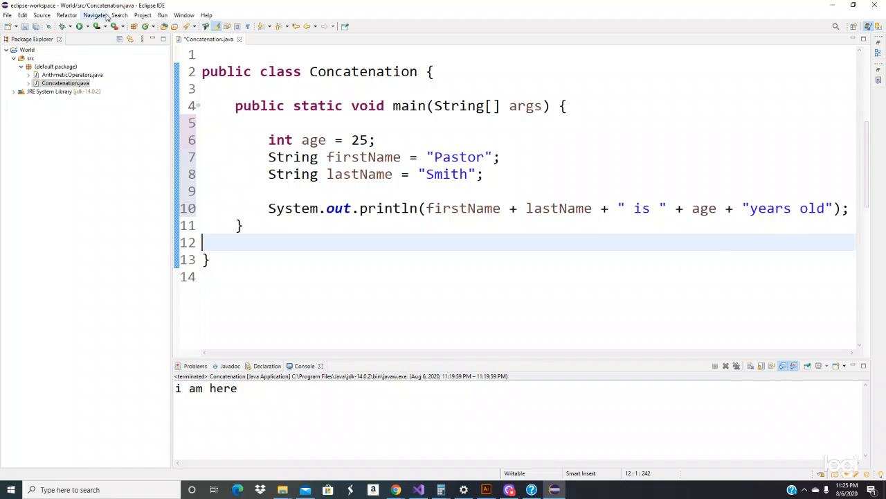
Start a run of Concatenation, bringing up the Save and Launch prompt
click(81, 26)
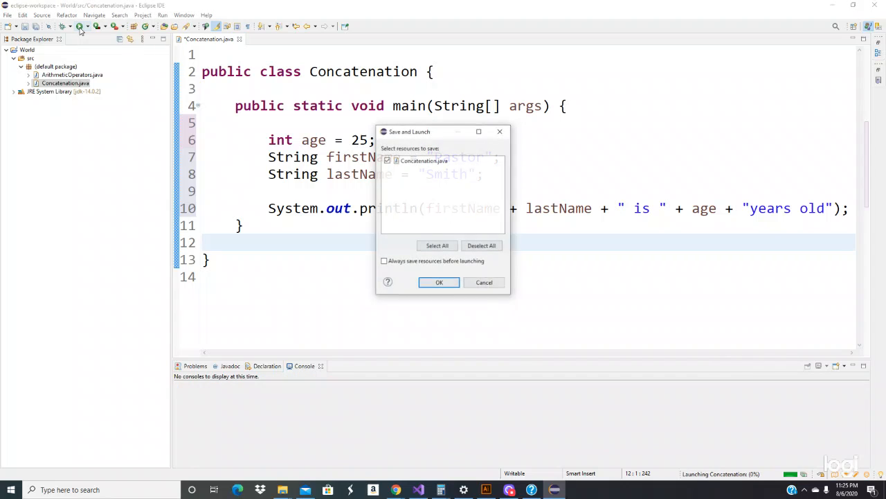
Confirm Save and Launch so the console prints PastorSmith is 25years old
click(440, 282)
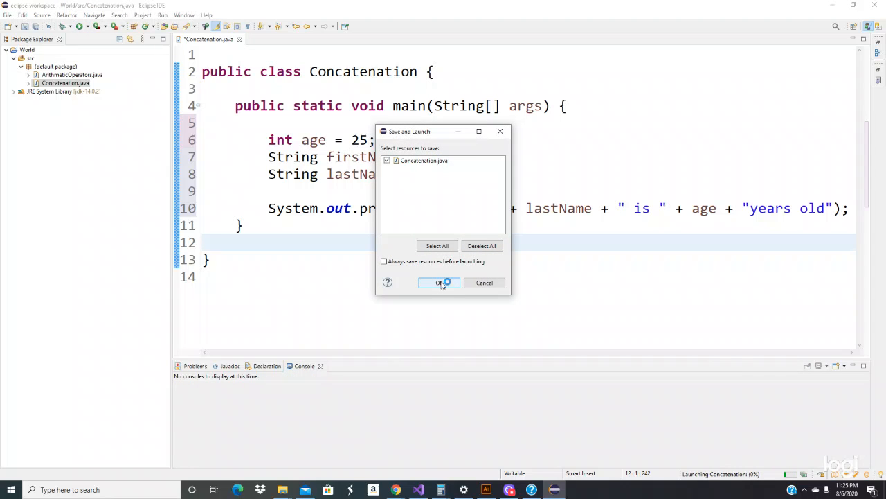
click(439, 283)
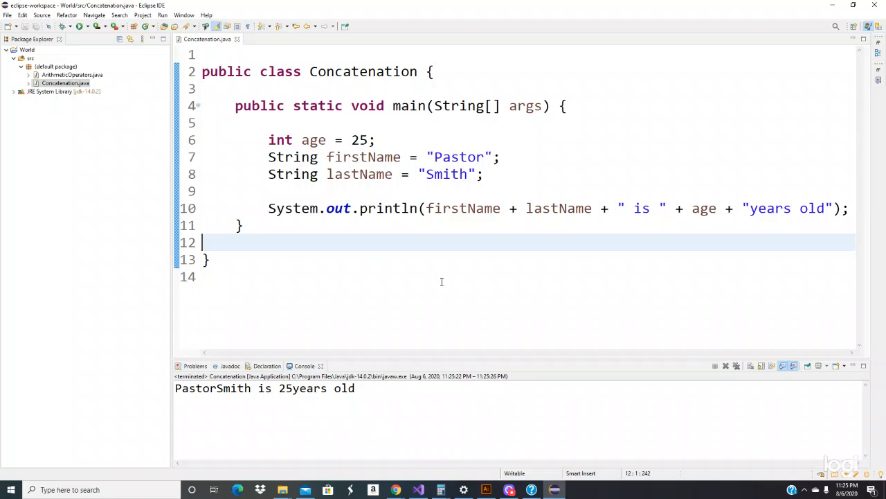
mouse_move(153, 421)
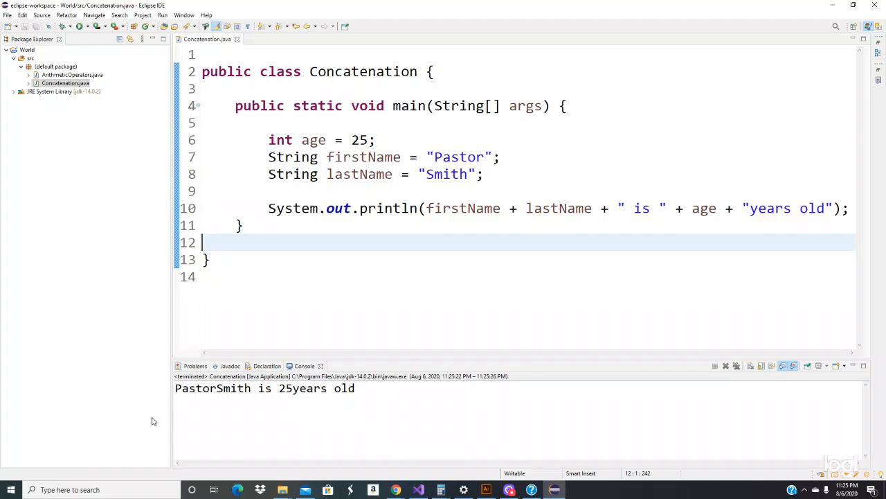
mouse_move(252, 395)
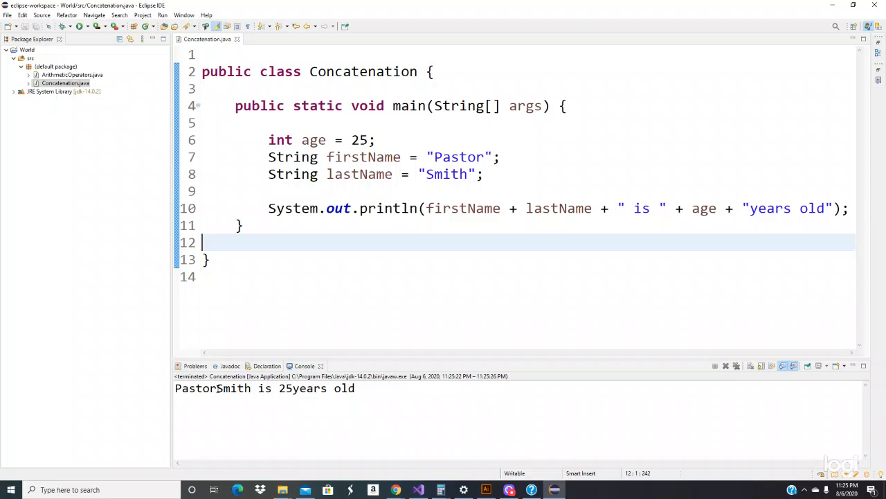
mouse_move(640, 225)
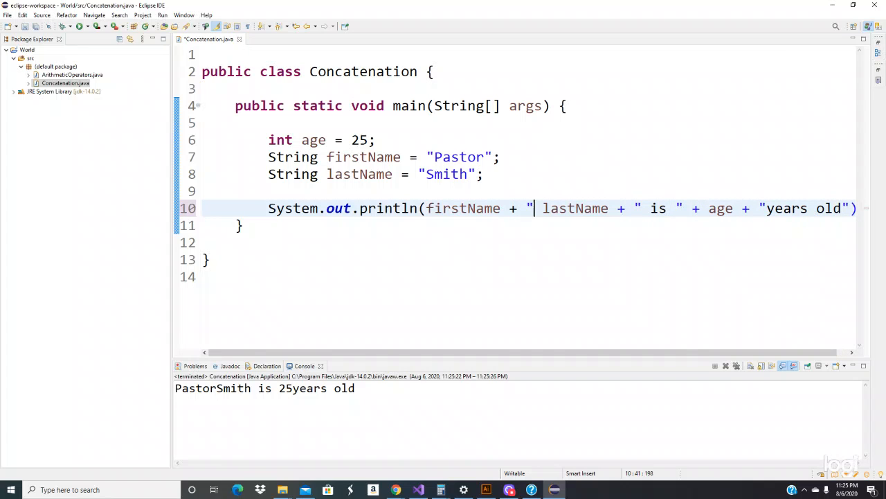
Add + " " + between firstName and lastName so the names print separated
text(" " +)
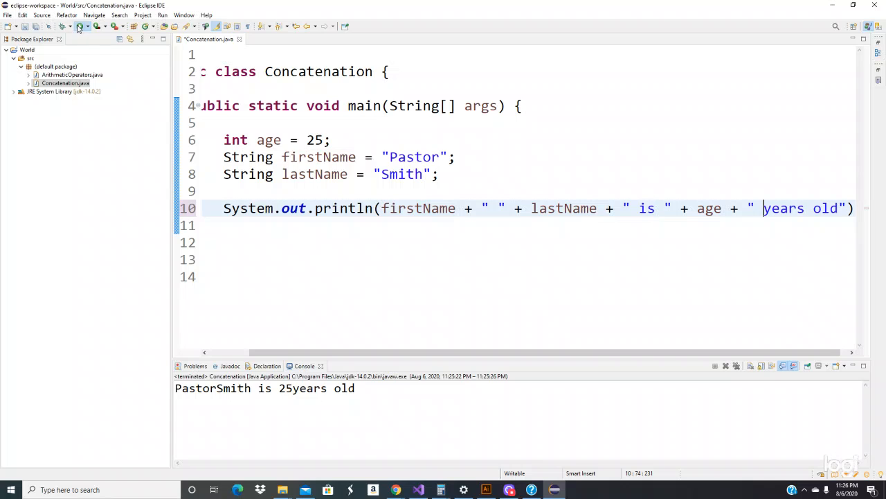
Rerun and save so the console prints Pastor Smith is 25 years old
click(79, 27)
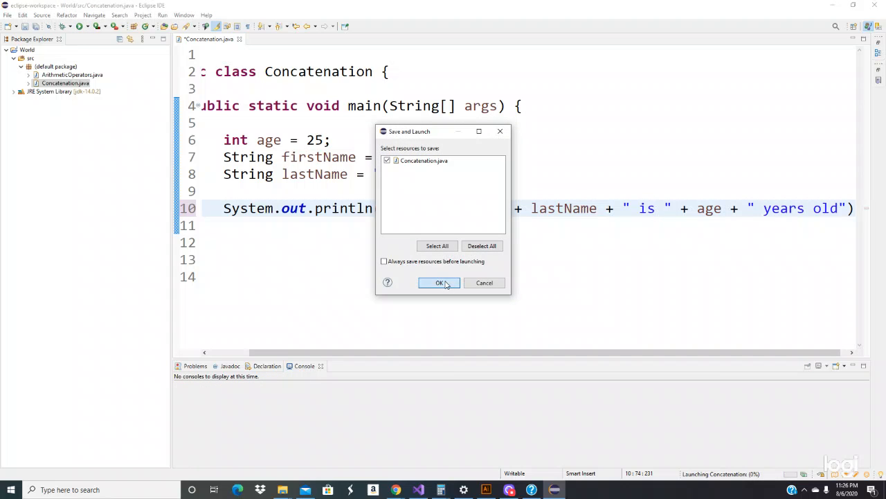
click(439, 283)
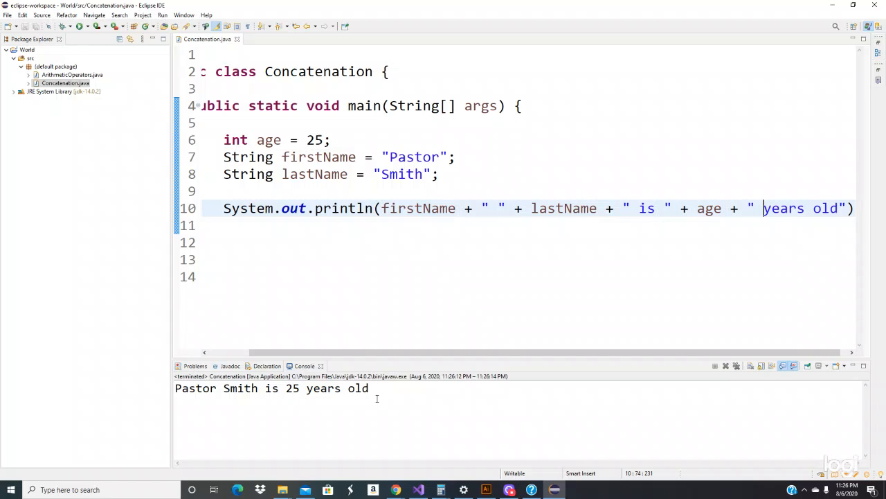
mouse_move(836, 254)
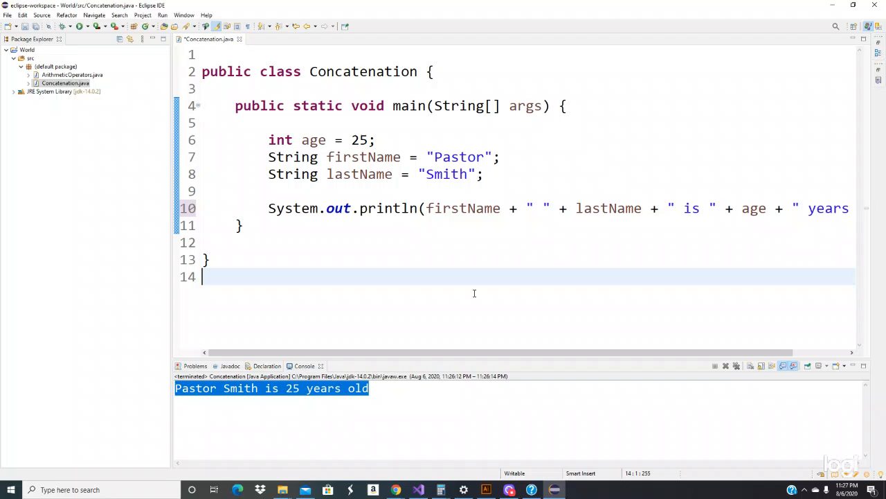
mouse_move(831, 252)
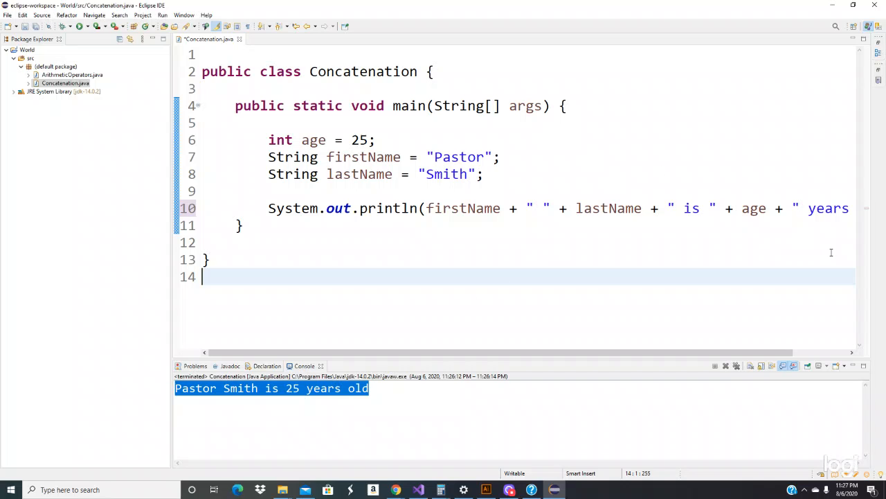